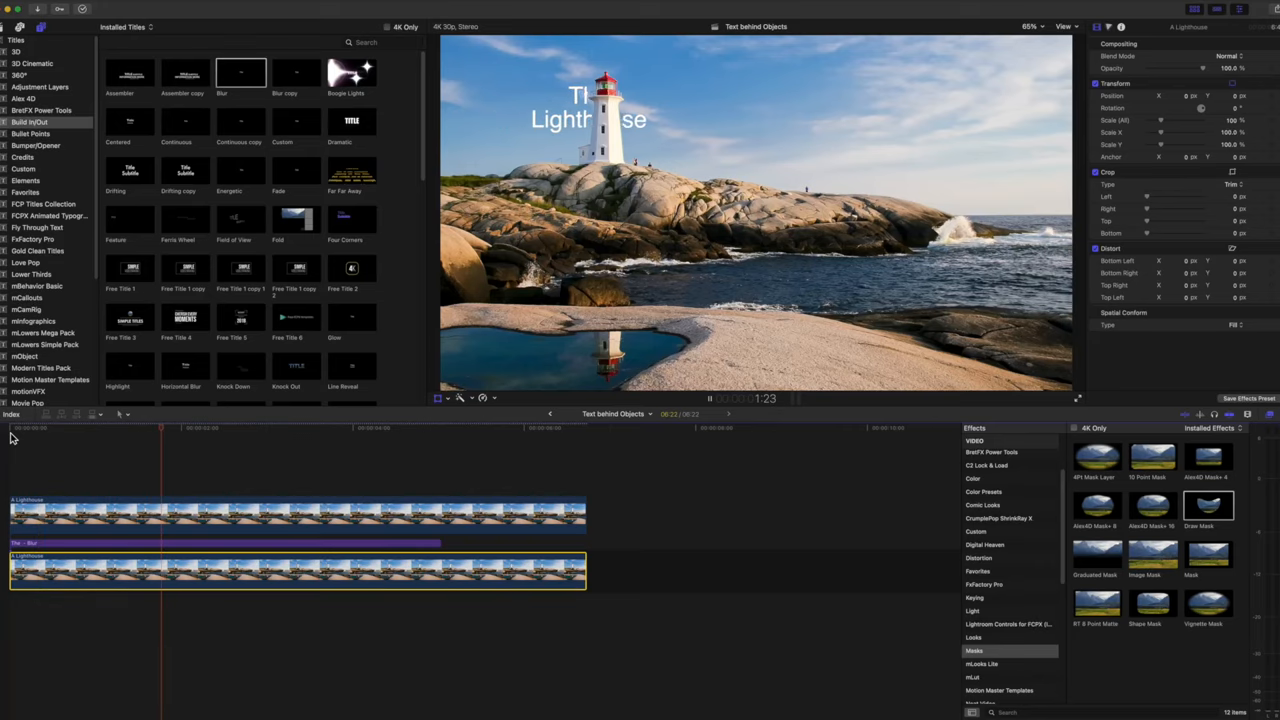
Clear every clip from the Text behind Objects timeline, leaving an empty project.
click(335, 427)
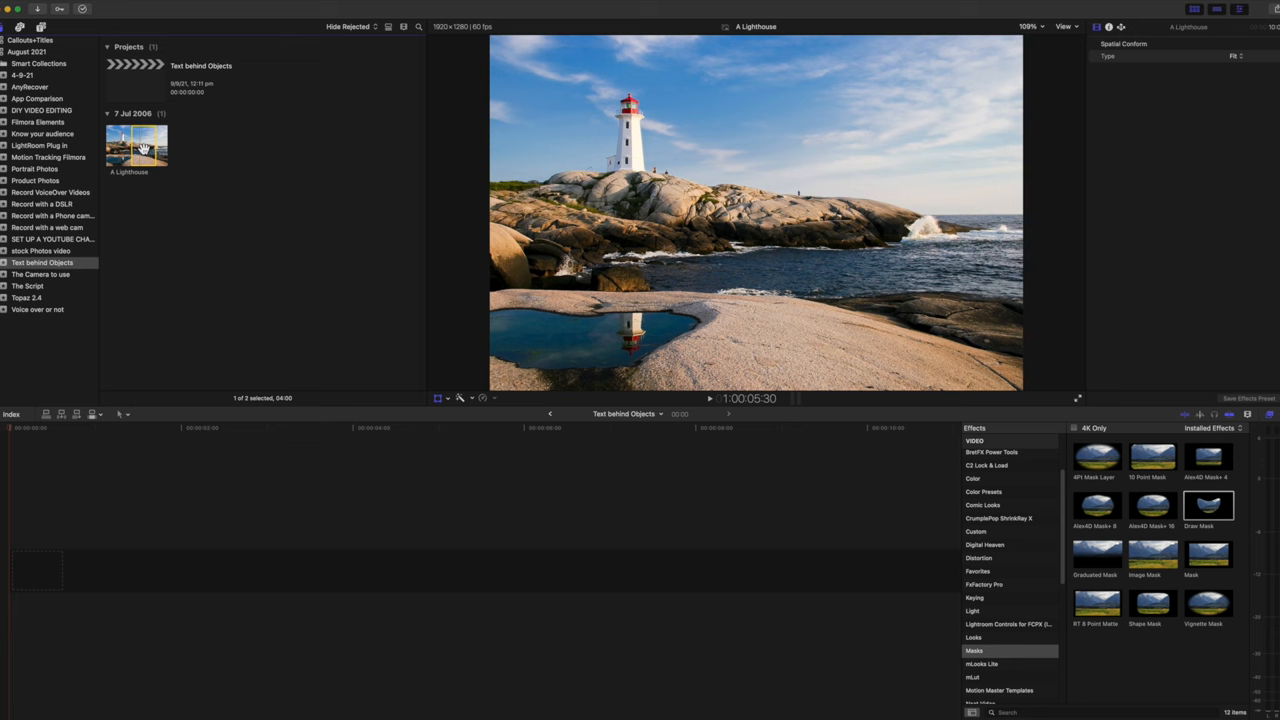
Add the lighthouse photo to the timeline twice and set it to fill the frame.
key(e)
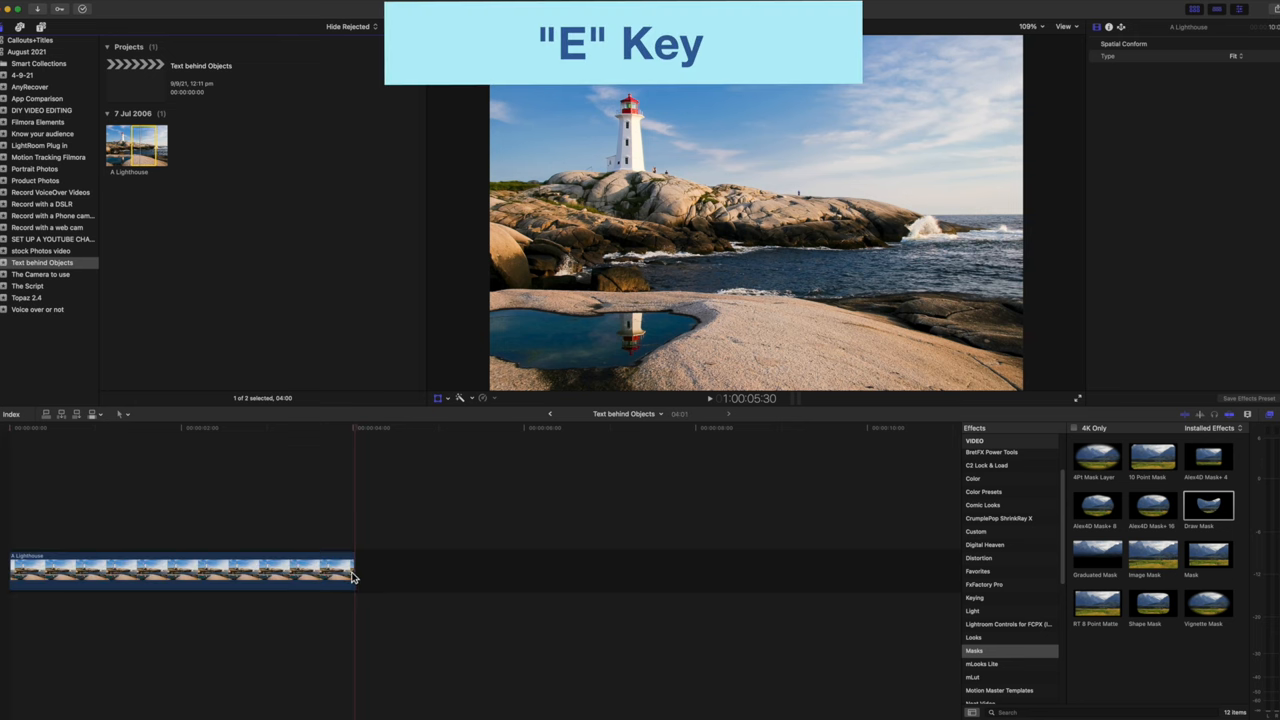
key(e)
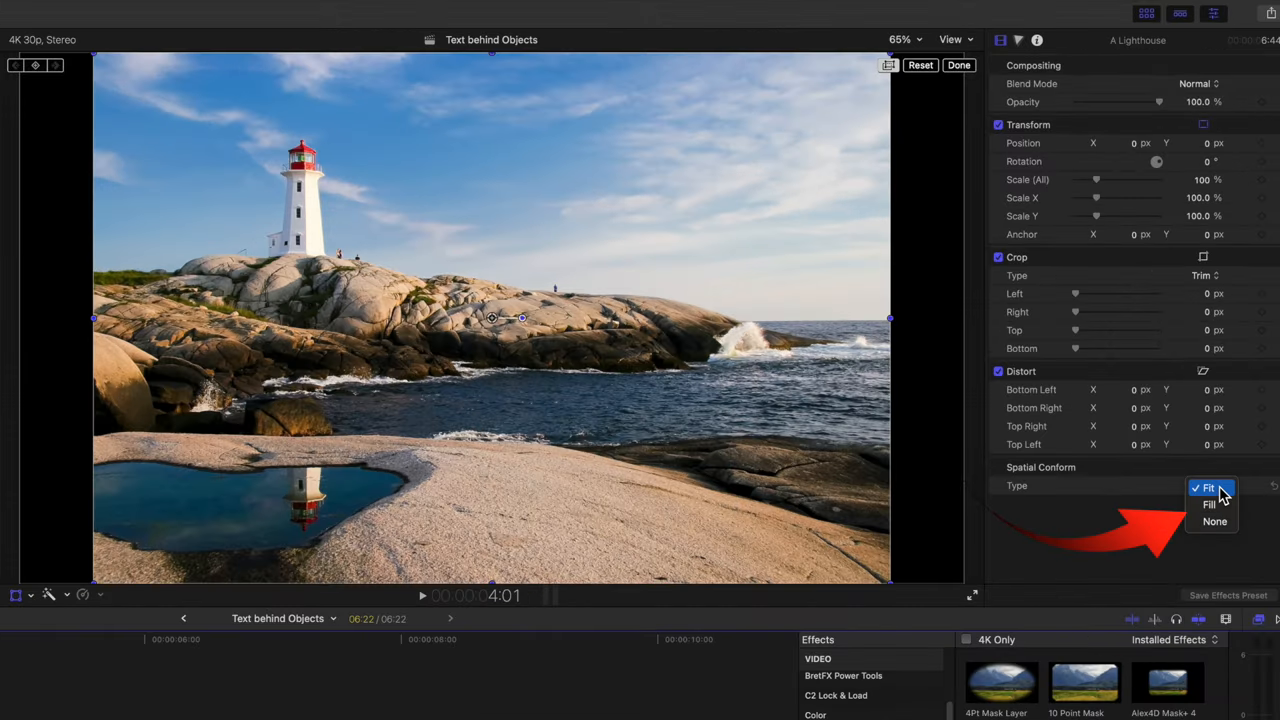
click(1209, 504)
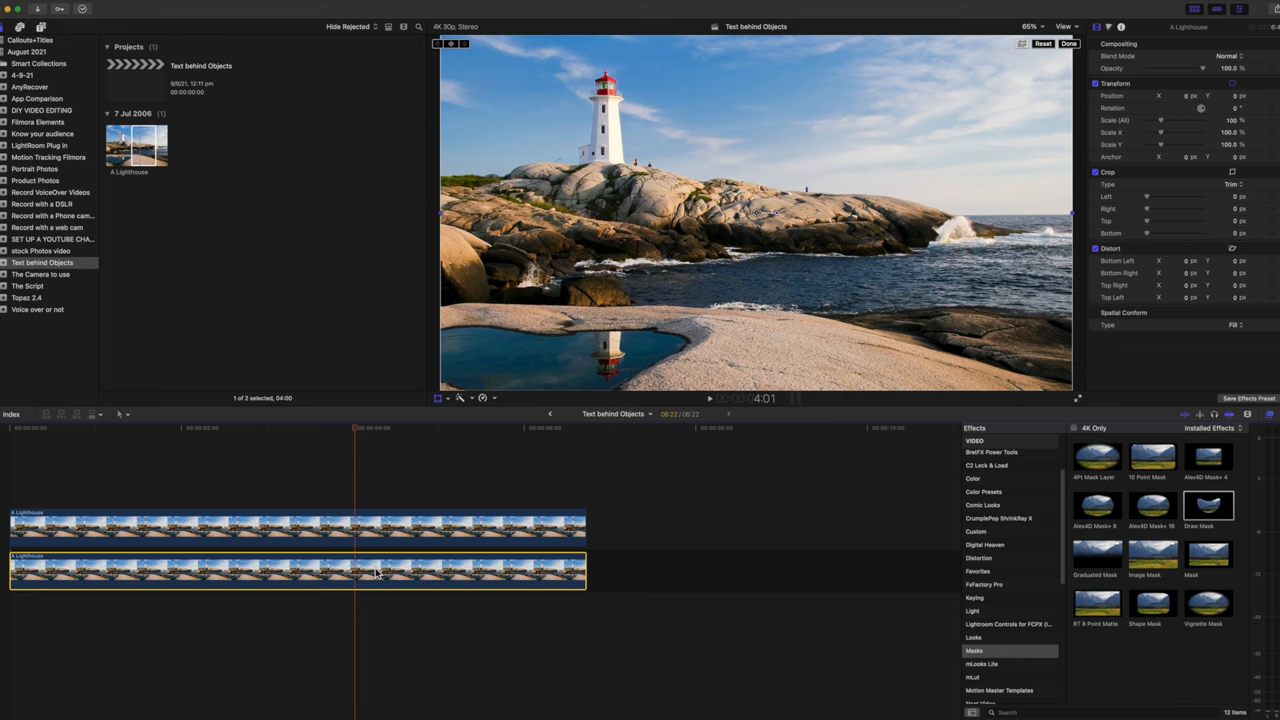
Disable the lower lighthouse clip and add Draw Mask to the upper clip.
key(v)
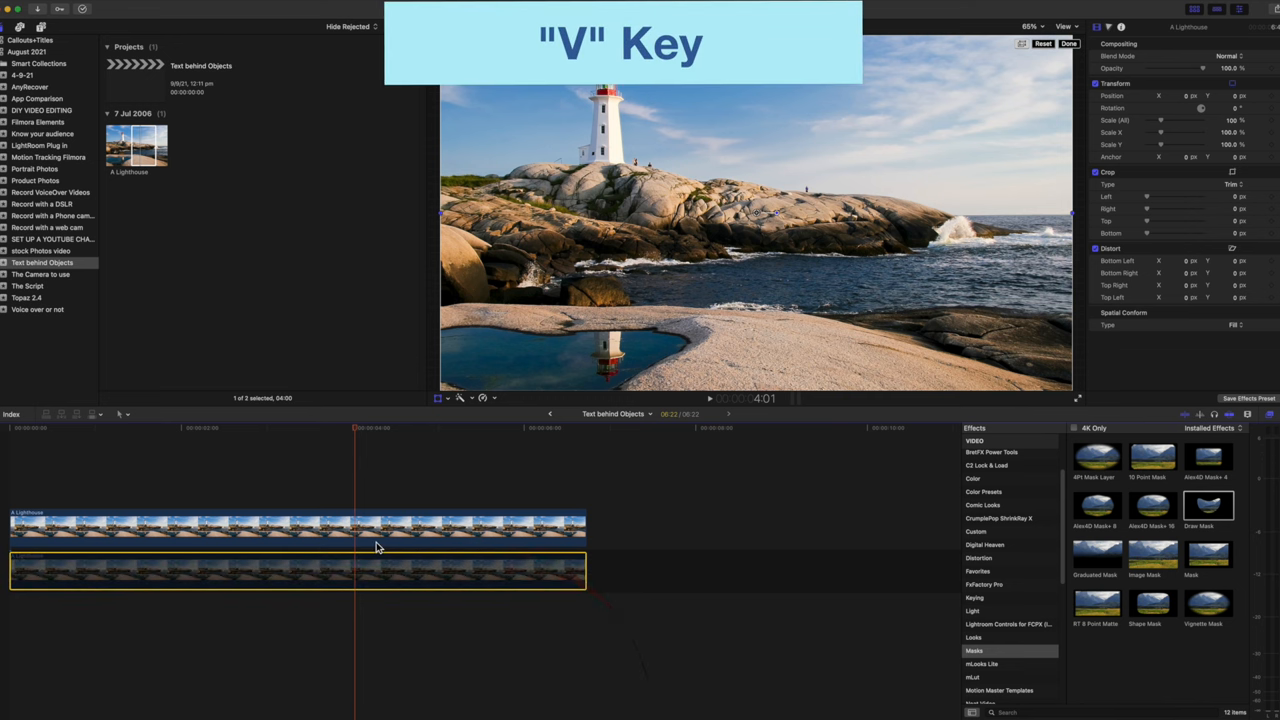
key(v)
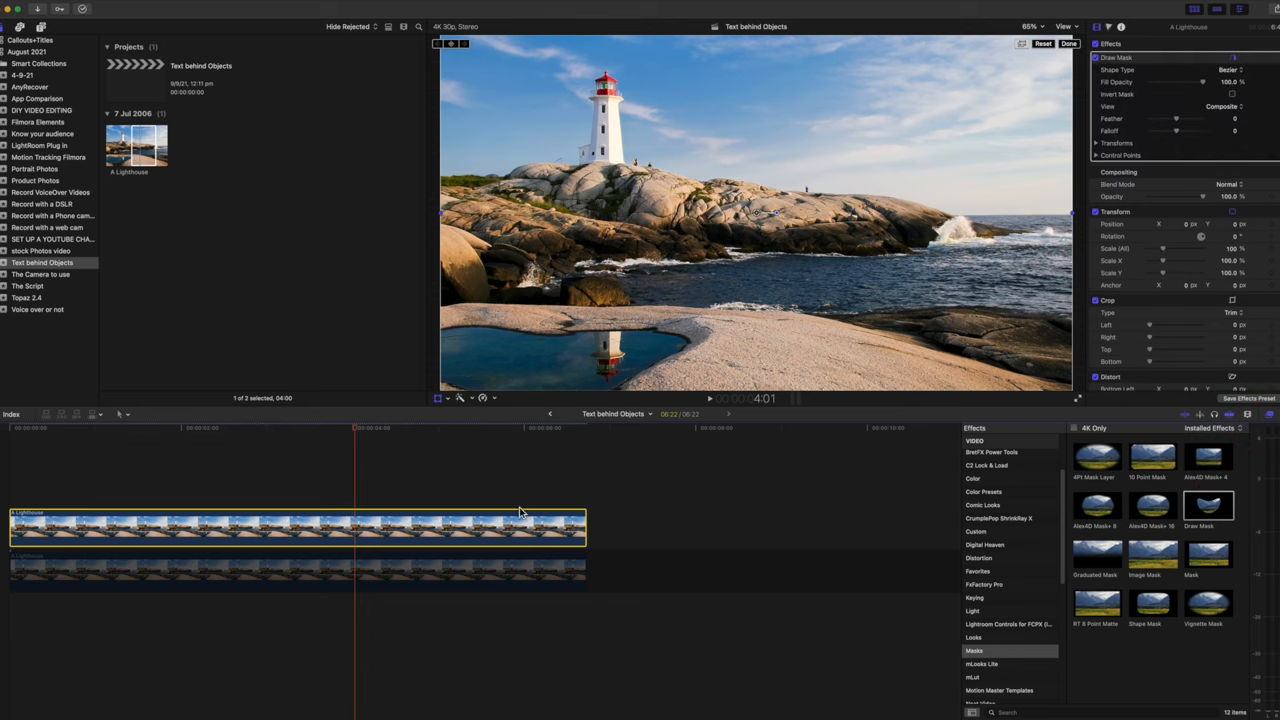
mouse_move(1045, 33)
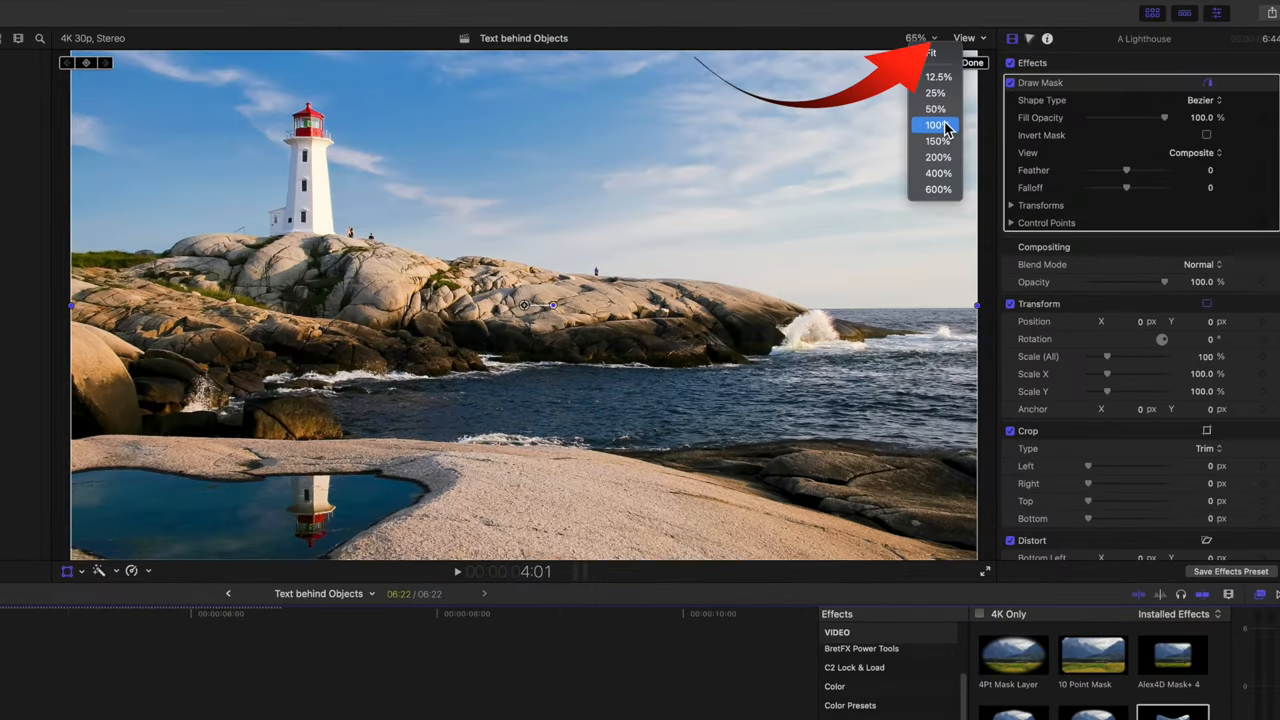
Zoom the viewer to 100% and trace the Draw Mask around the lighthouse tower.
click(935, 125)
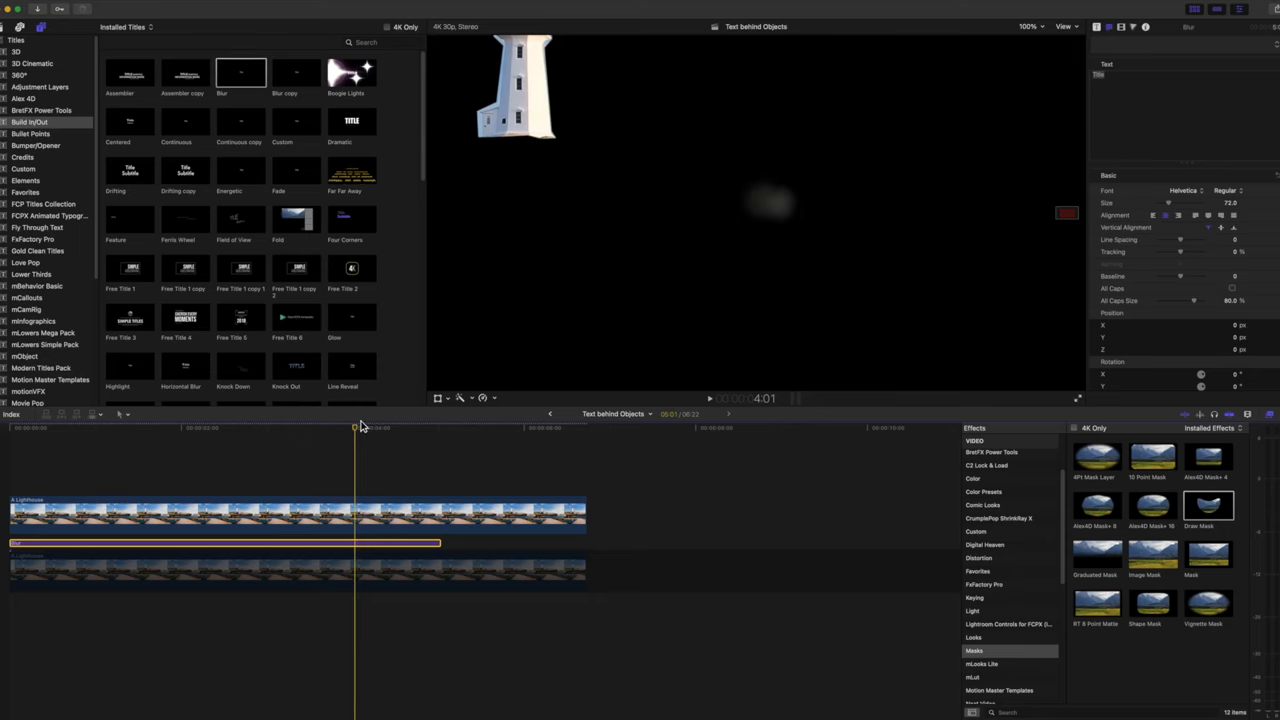
Return the viewer zoom to Fit so the whole picture shows.
click(1030, 26)
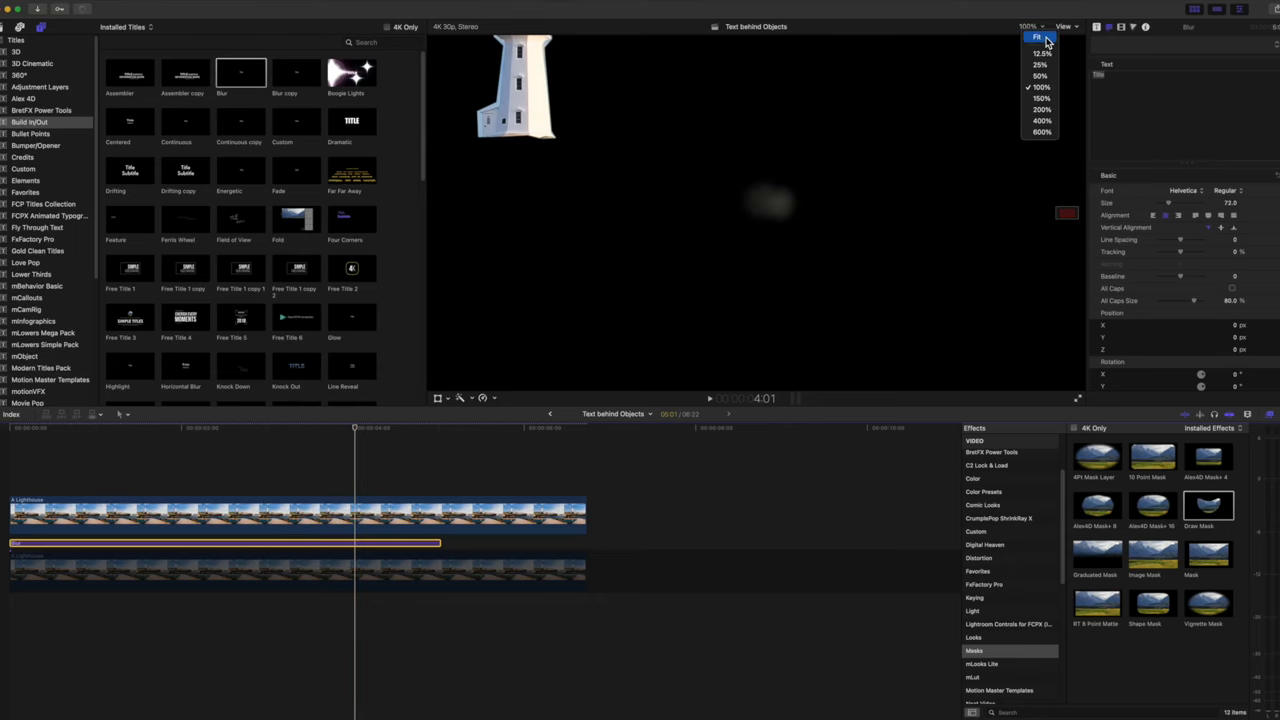
click(1037, 38)
text(The)
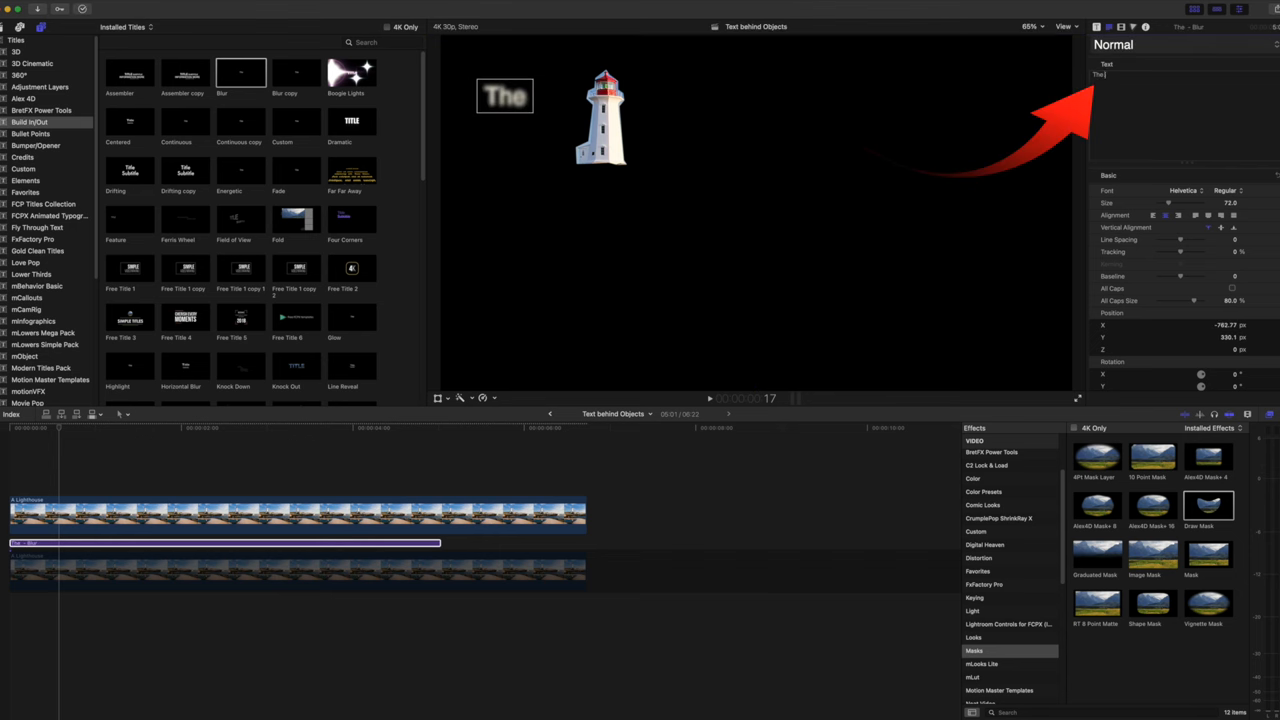
Change the title text to 'The Lighthouse'.
text(Lighthouse)
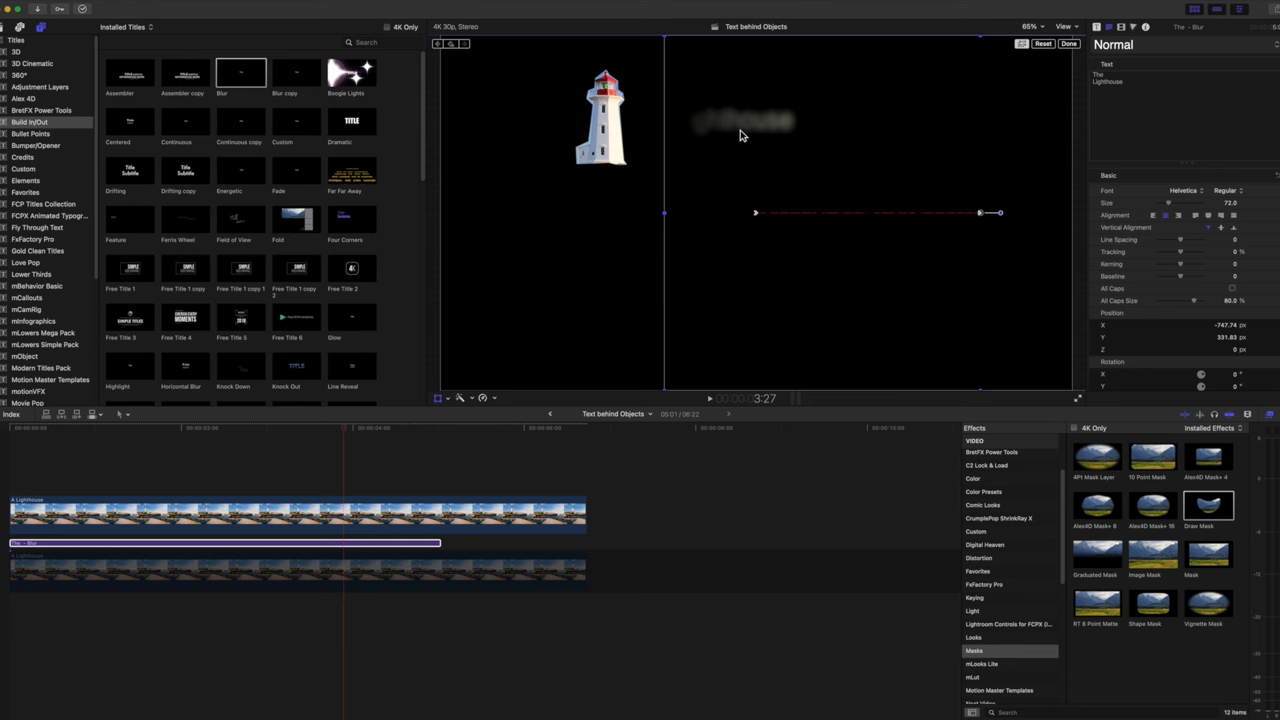
mouse_move(482, 397)
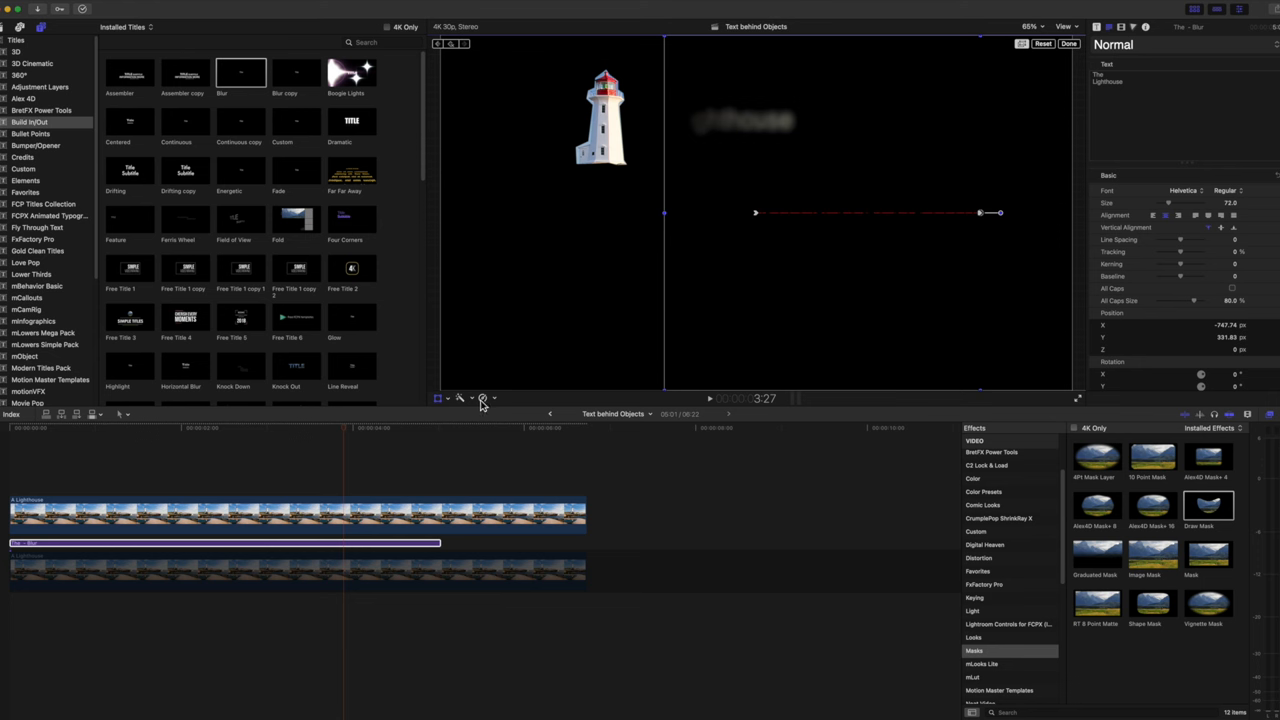